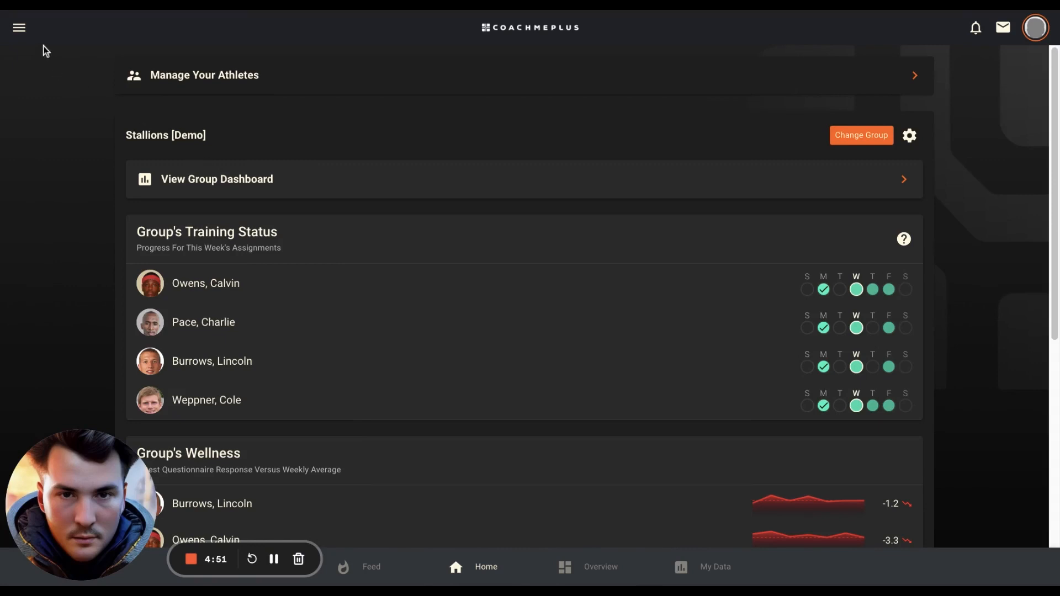
- Reach the Exercises library via the menu, Program Builder, and the Library card
click(19, 27)
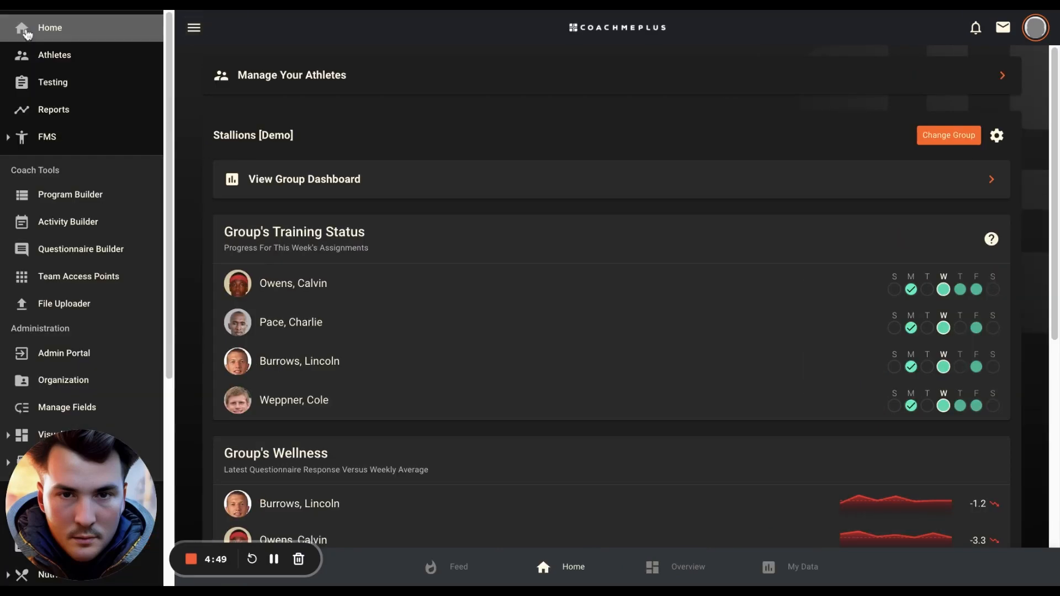
mouse_move(69, 194)
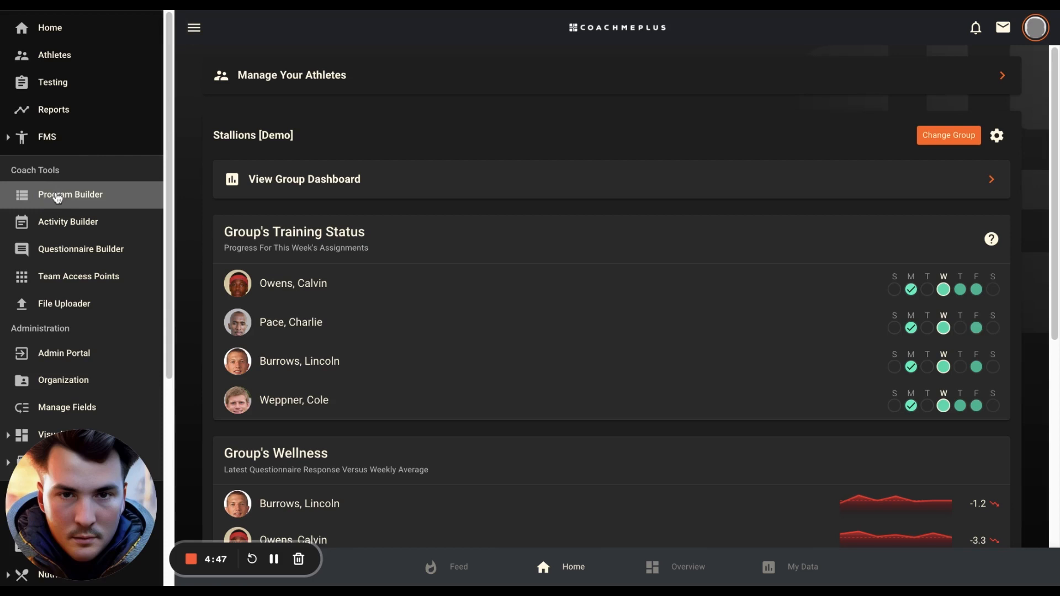
click(70, 195)
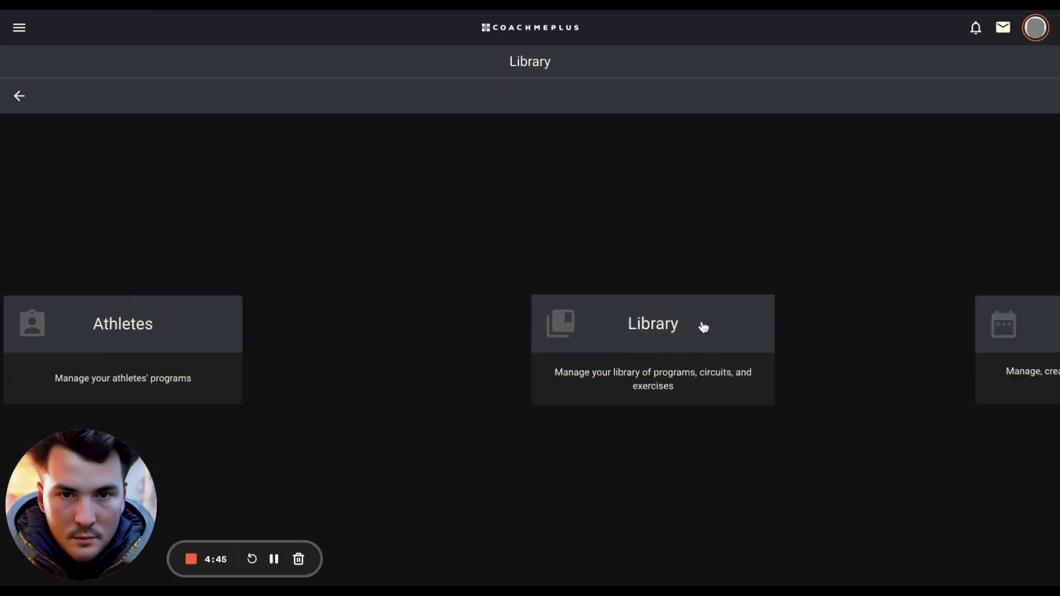
click(652, 323)
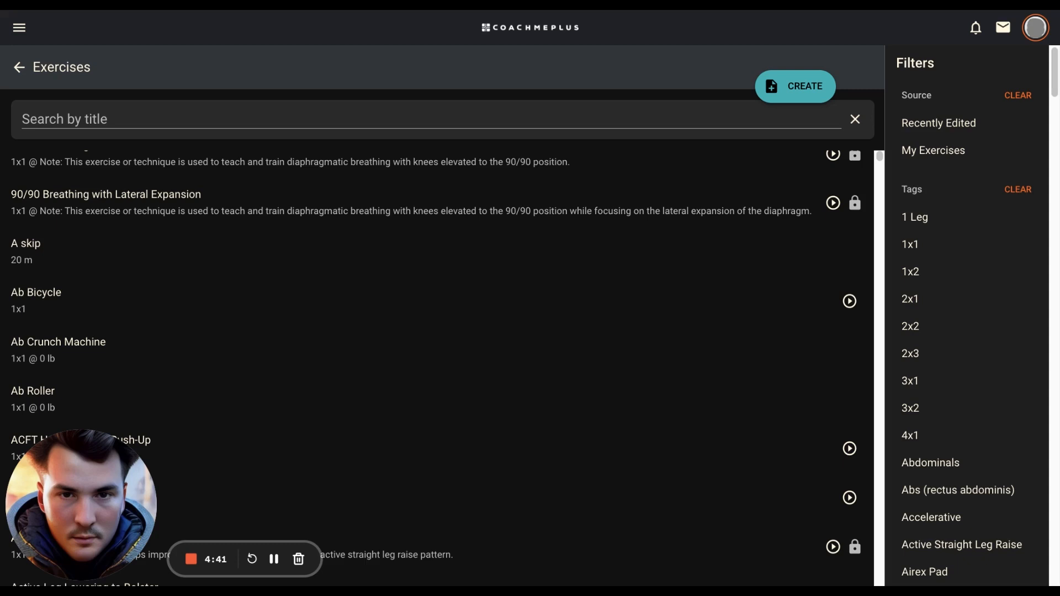
mouse_move(300, 262)
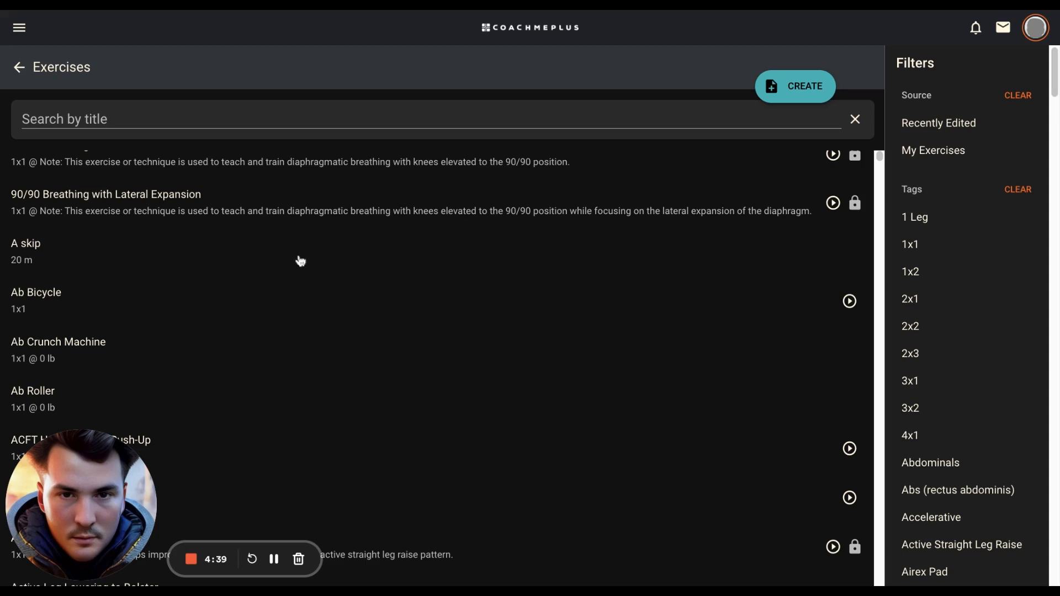
- On the A skip exercise, add then remove a 'New Tag' tag, and exit the editor
click(26, 244)
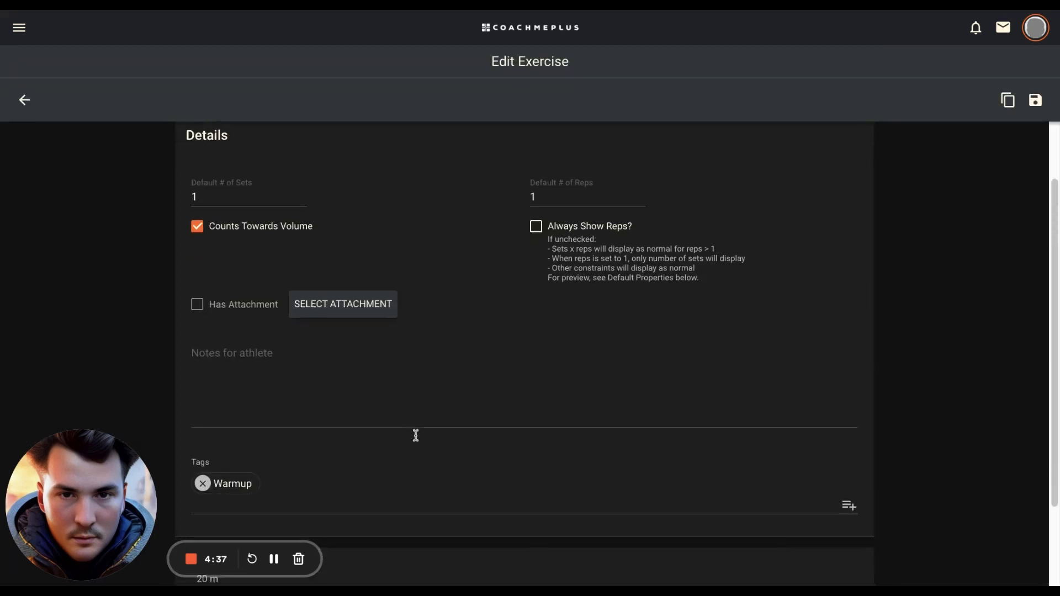
scroll(down, 3)
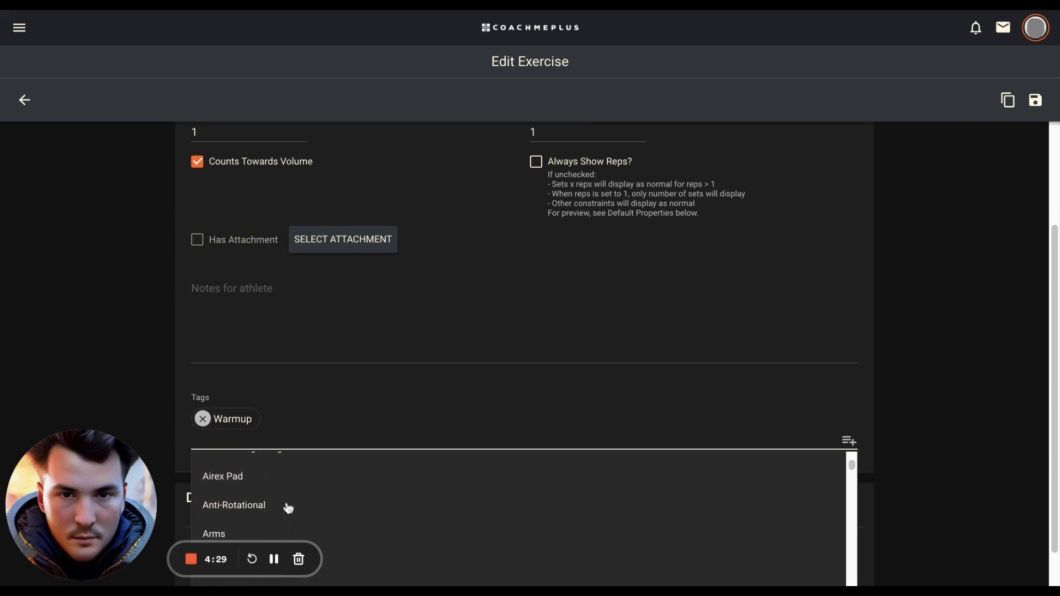
text(New Tag)
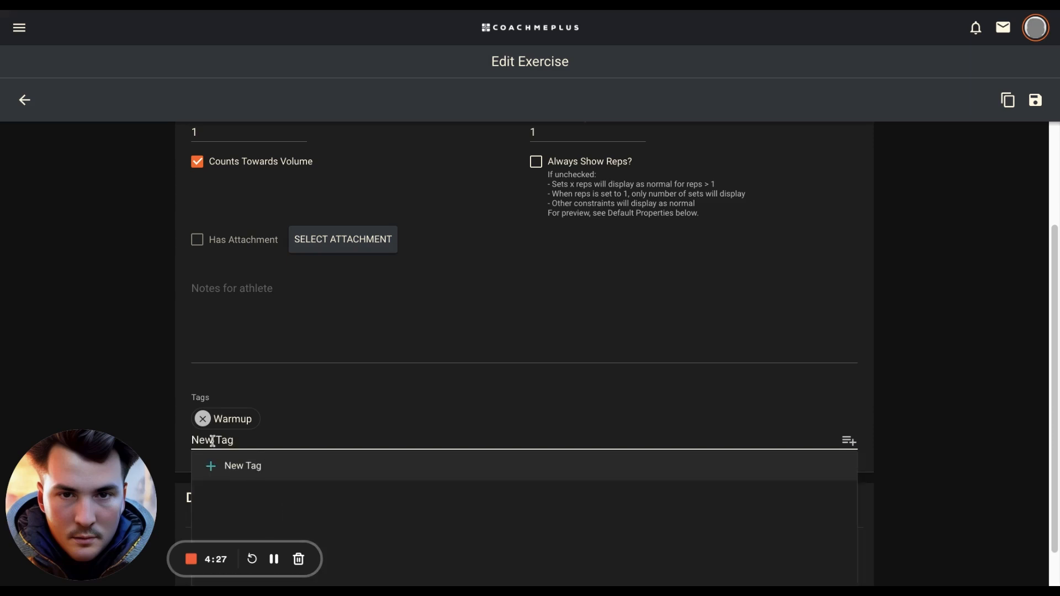
click(242, 465)
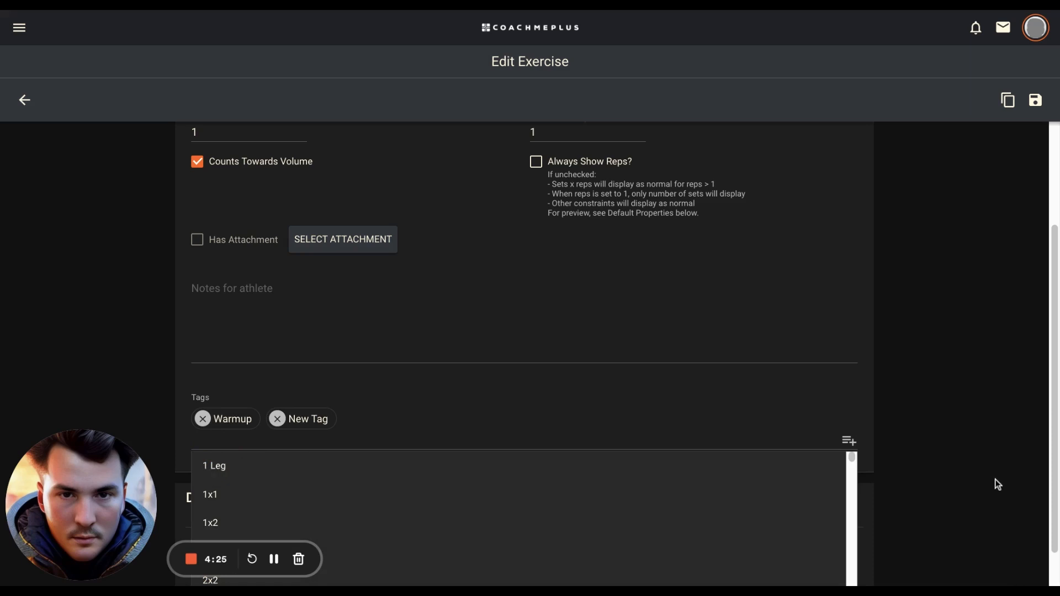
click(276, 418)
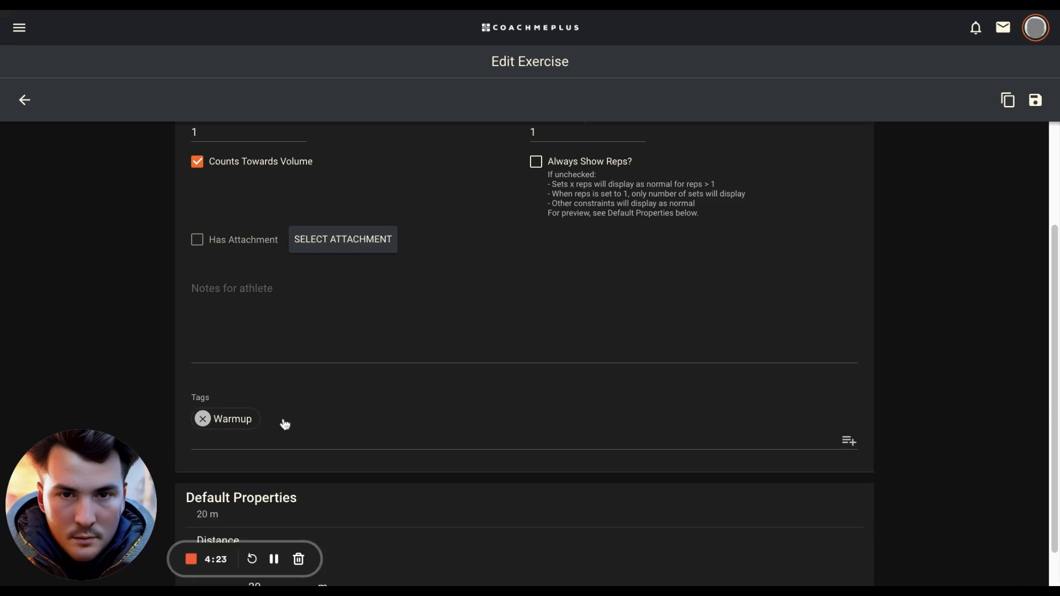
click(24, 100)
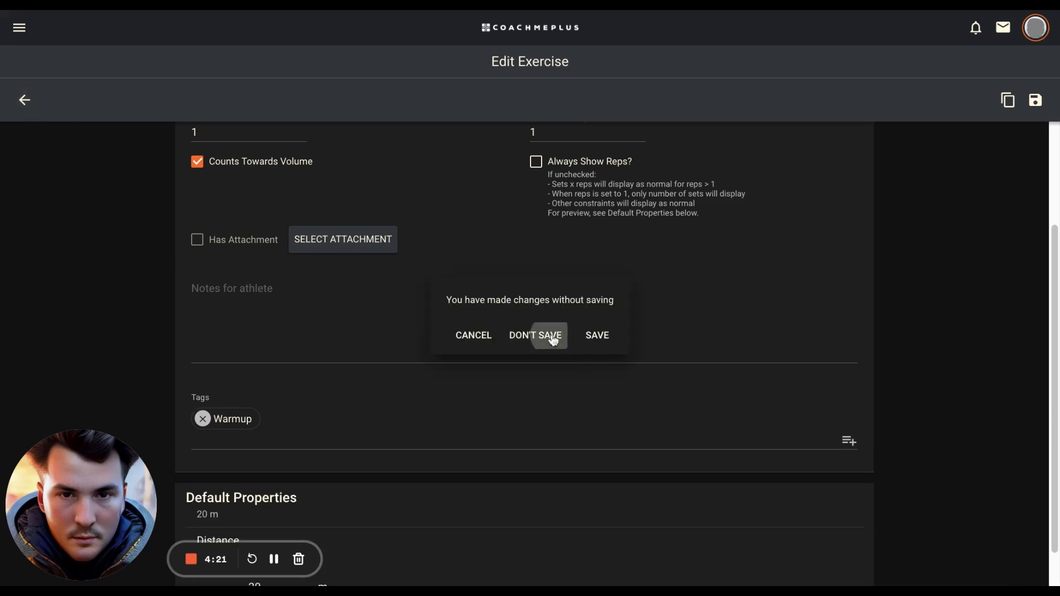
- Discard the A skip changes, then title the new exercise 'Example' and save it
click(535, 335)
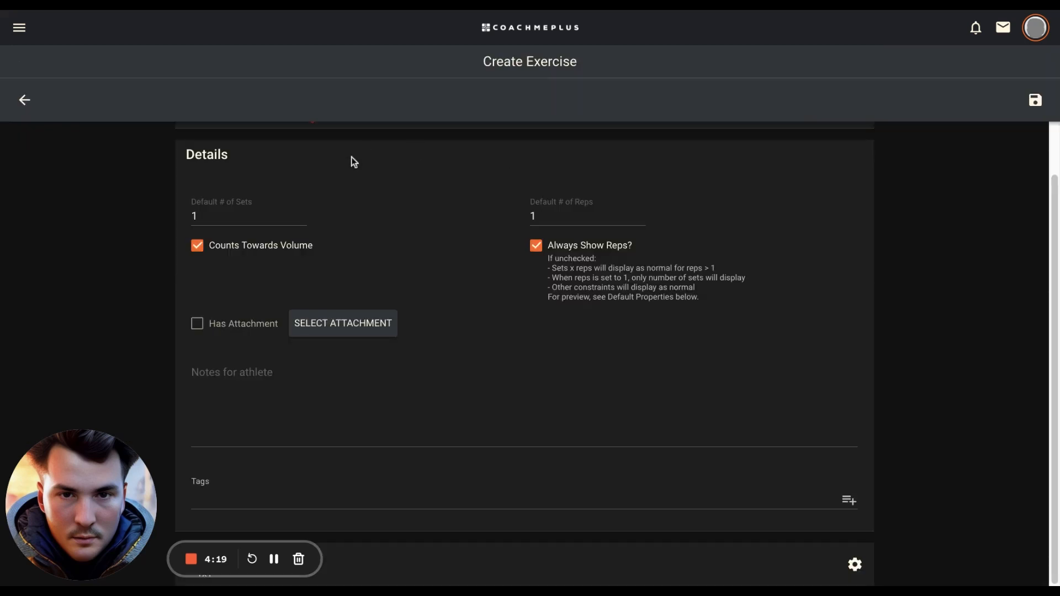
text(Examepl)
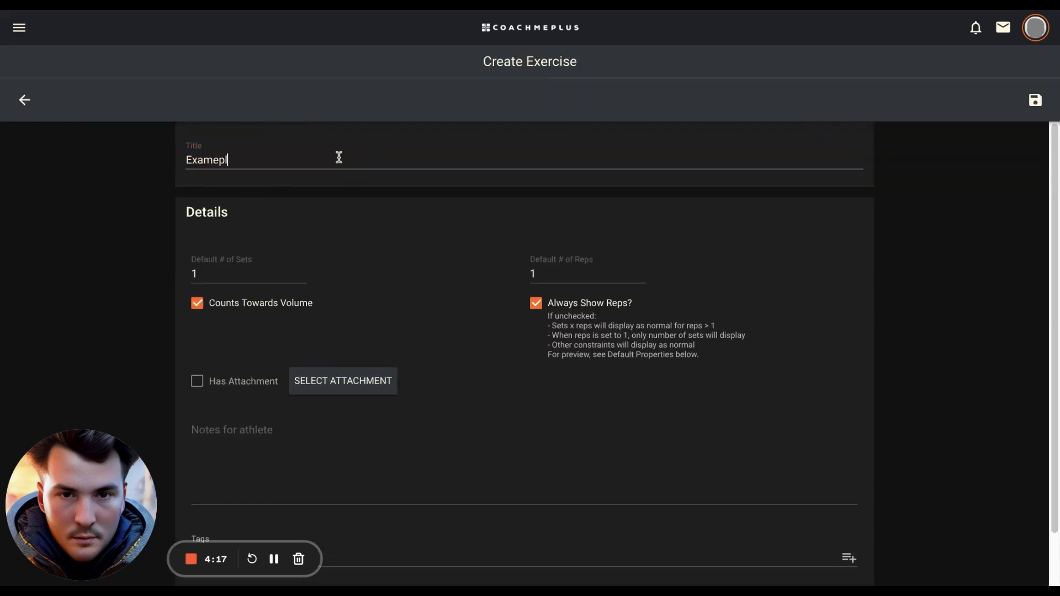
text(Example)
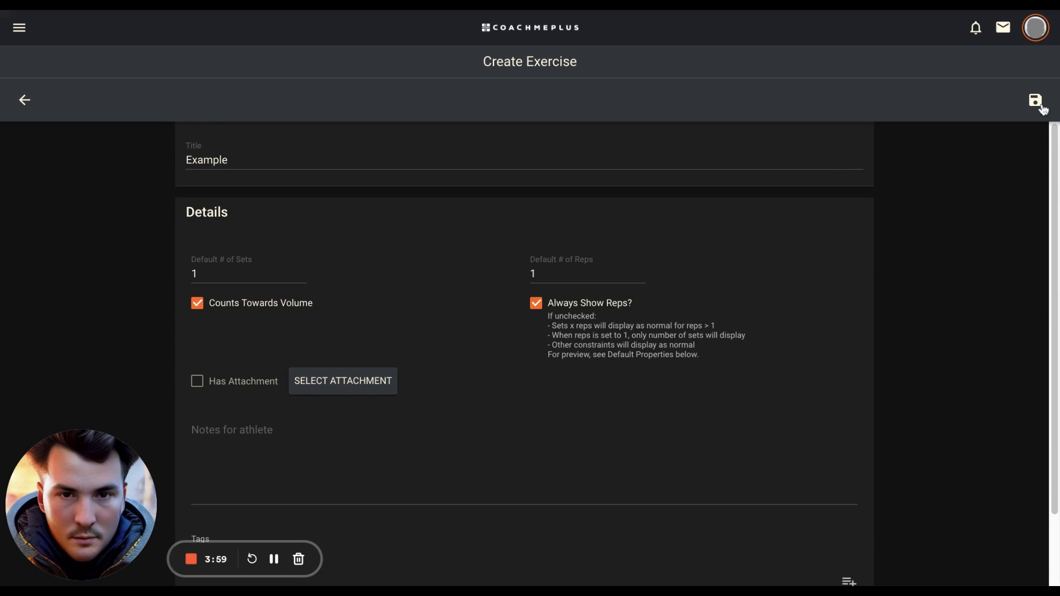
click(1036, 100)
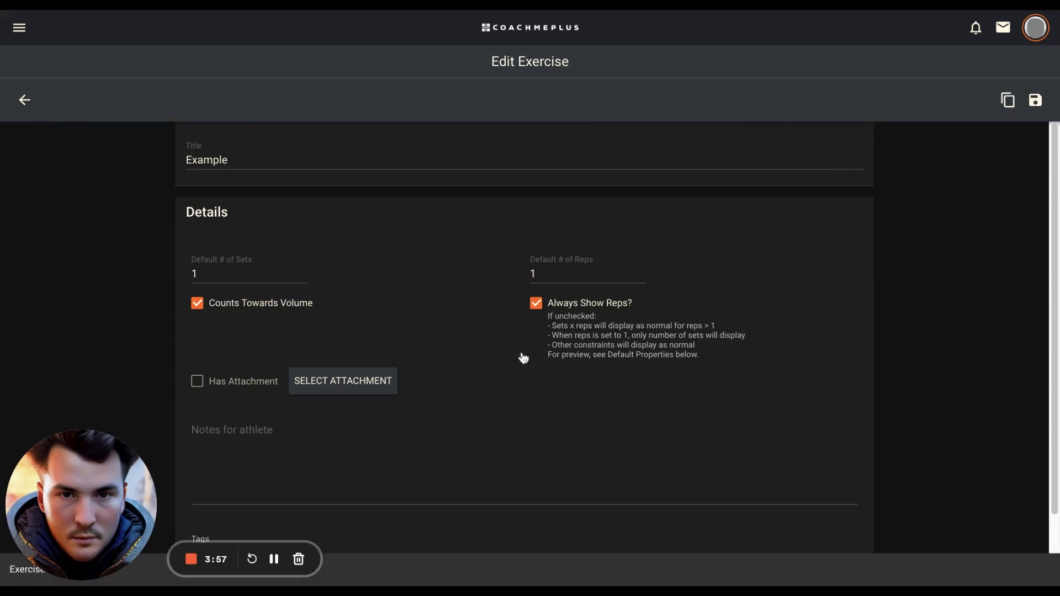
- Return to Exercises and scroll the Tags panel and list down to C and D exercises
click(24, 100)
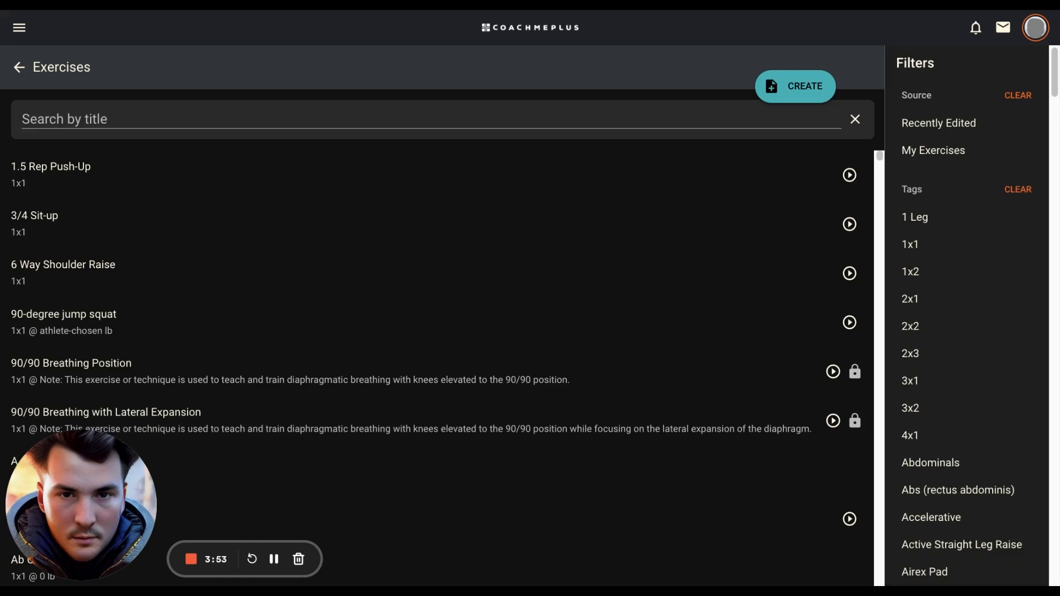
mouse_move(1005, 416)
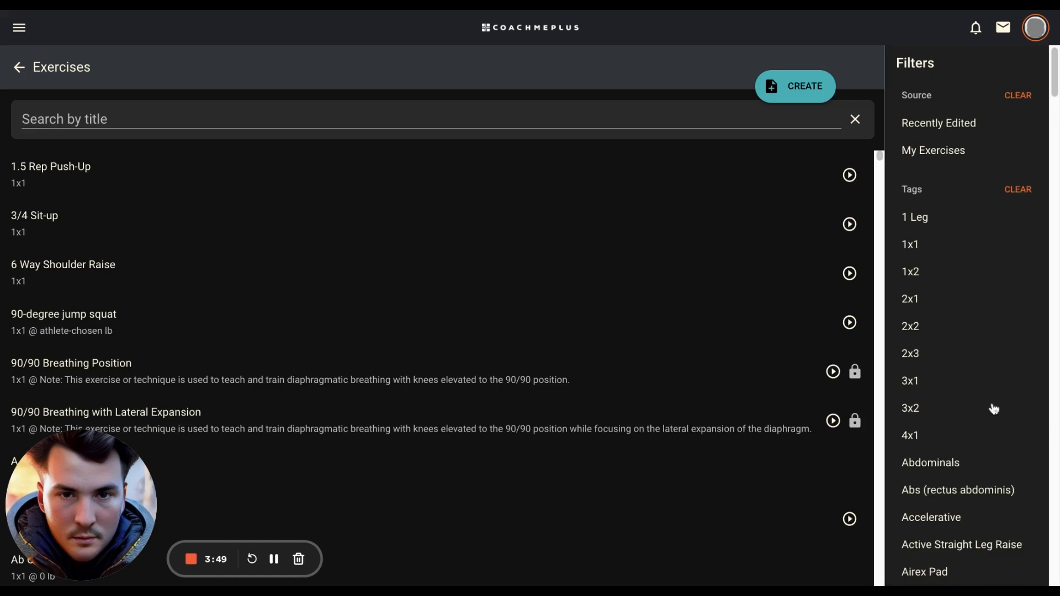
scroll(down, 3)
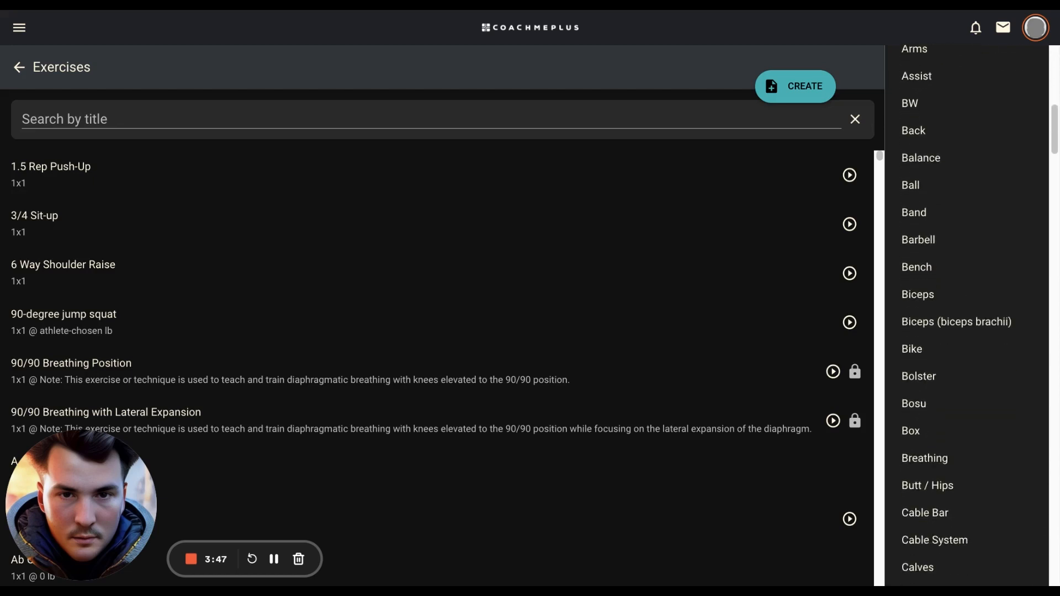
scroll(down, 3)
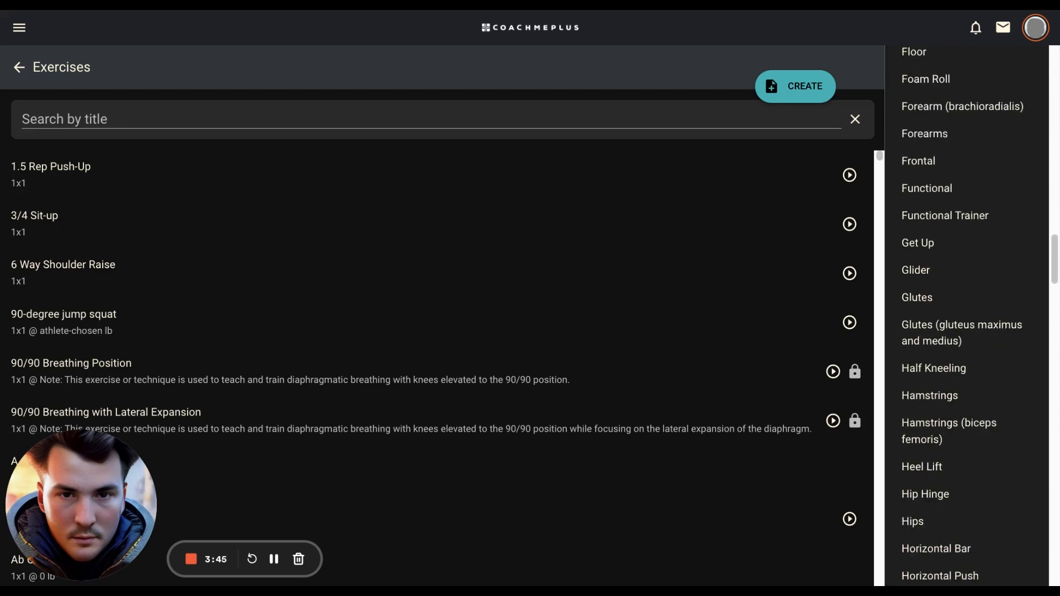
scroll(down, 3)
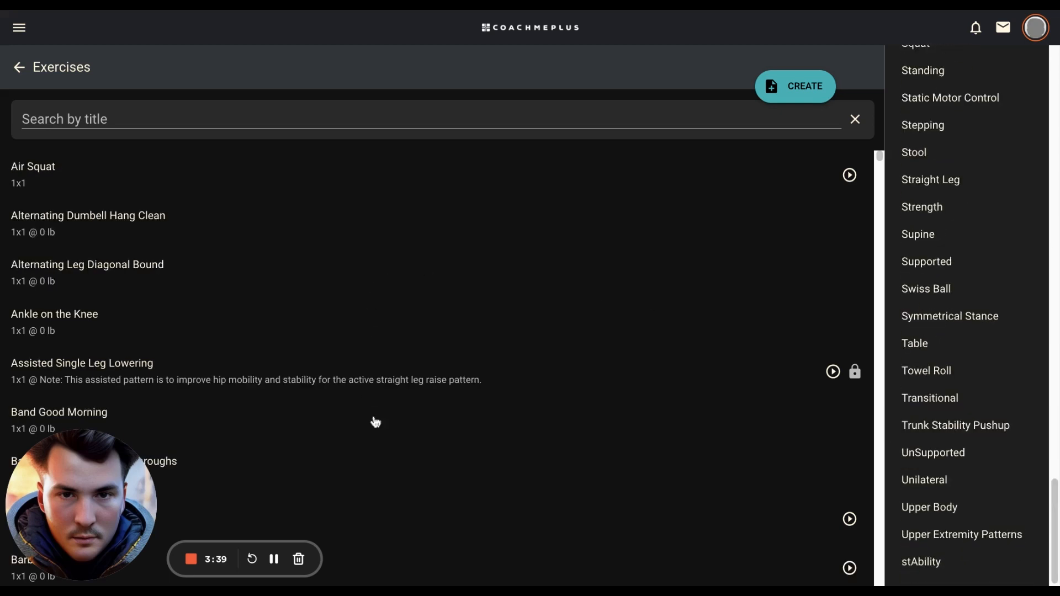
scroll(down, 3)
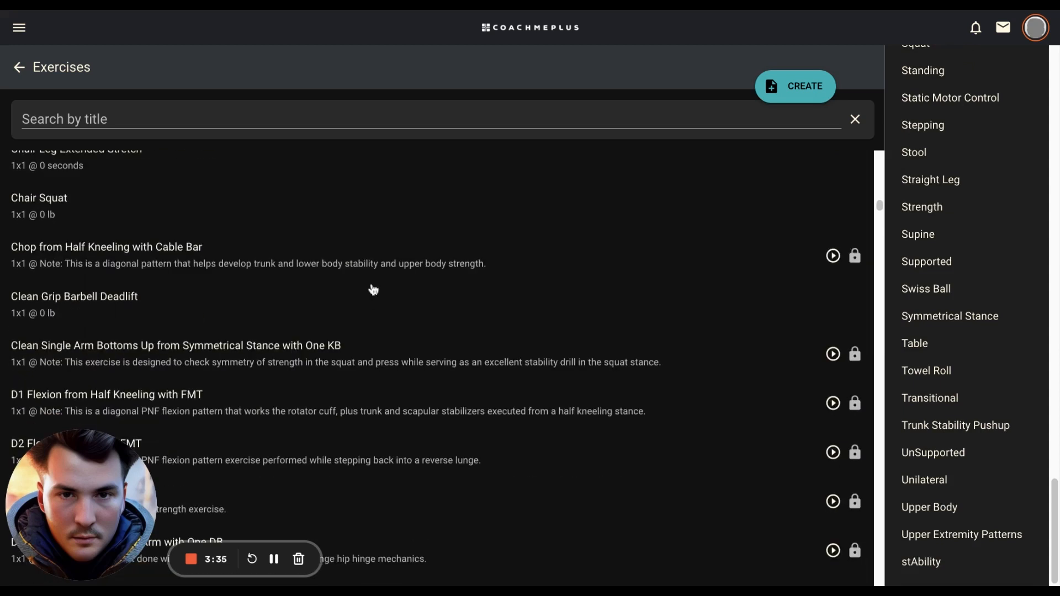
- Open Chair Squat and scroll to its Lower Body and Quadriceps tags
click(38, 198)
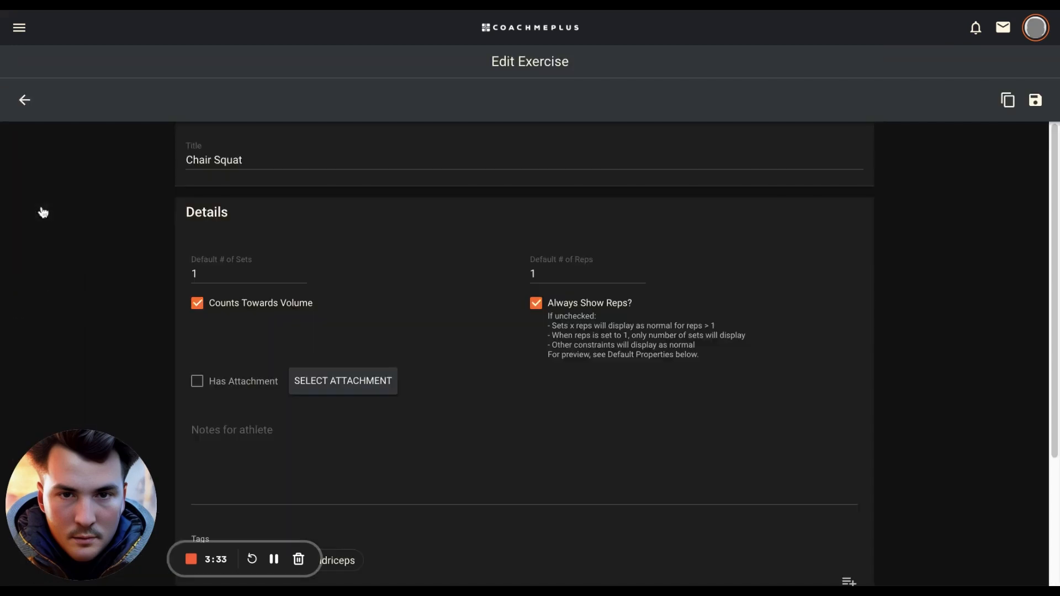
scroll(down, 3)
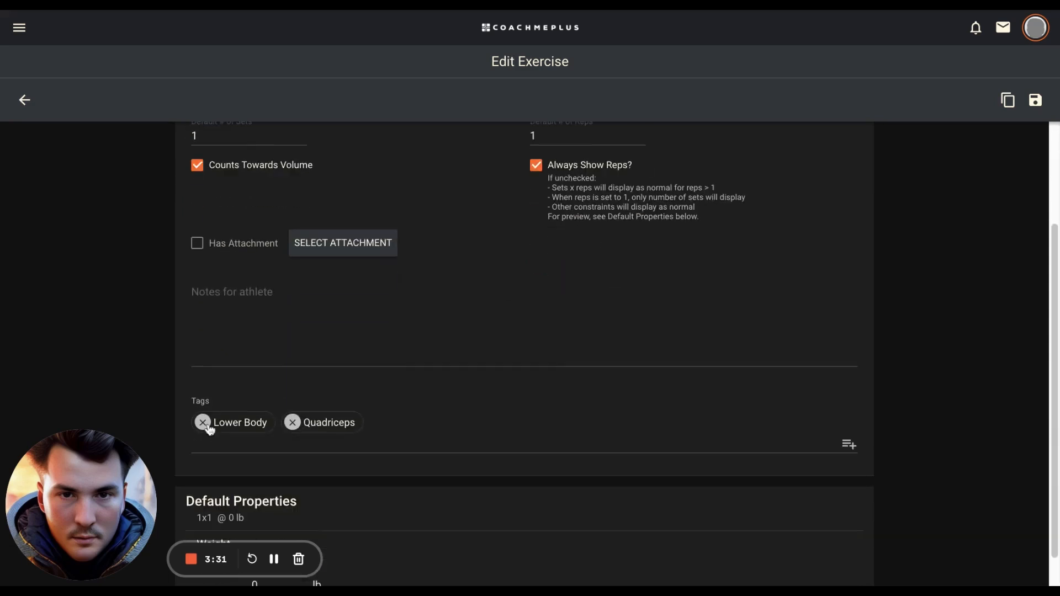
mouse_move(105, 149)
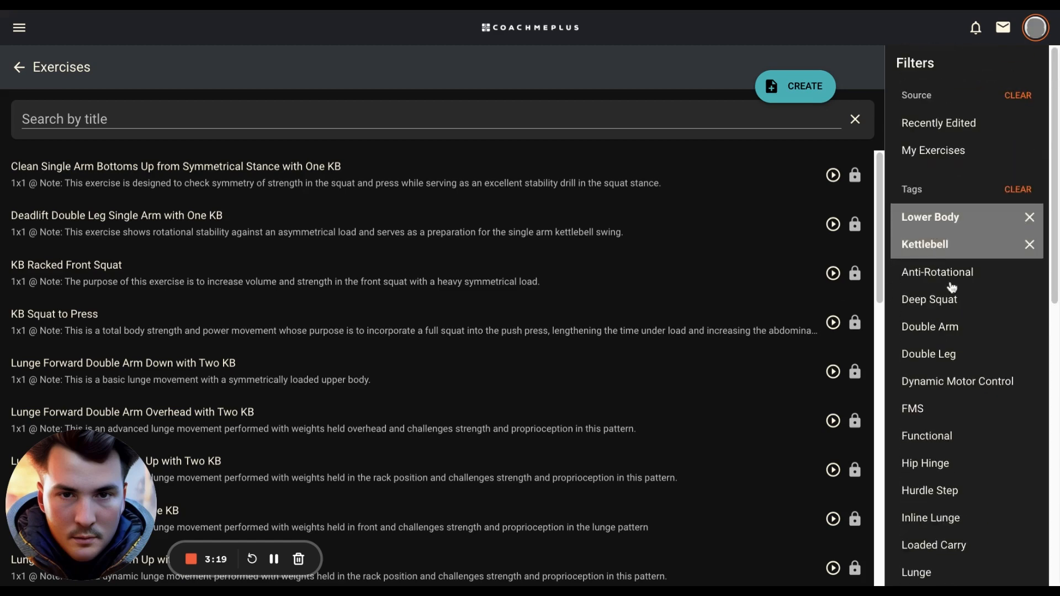
mouse_move(951, 230)
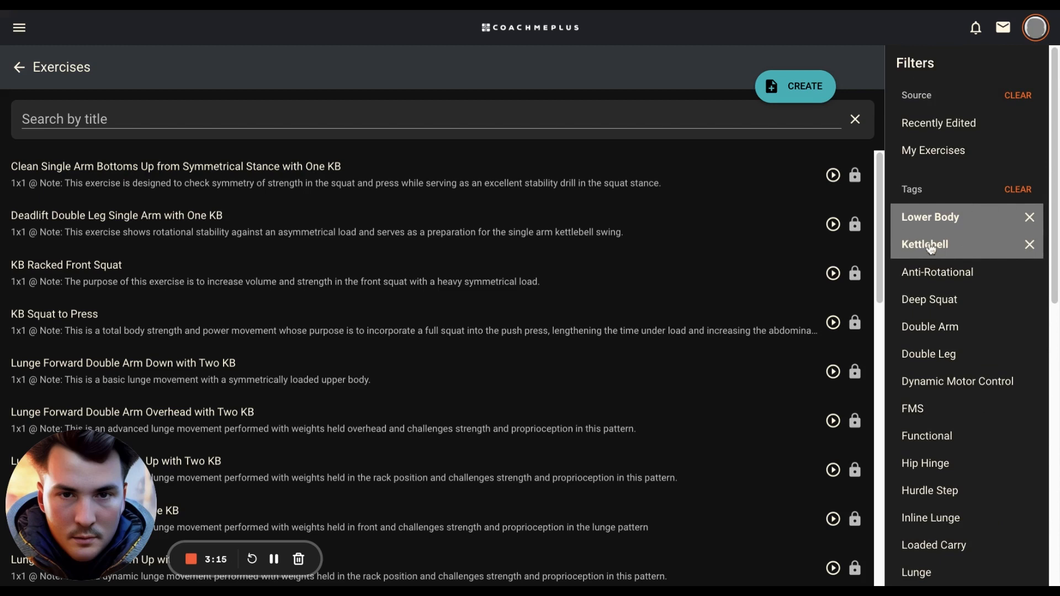
- Remove the Kettlebell and Lower Body tag filters from the library
click(1028, 244)
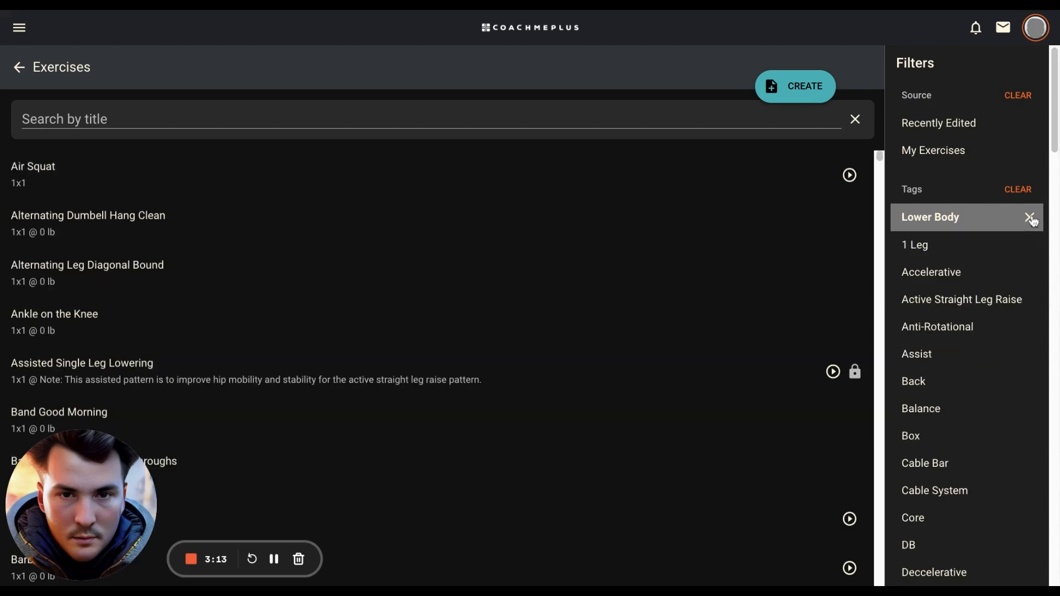
click(1031, 217)
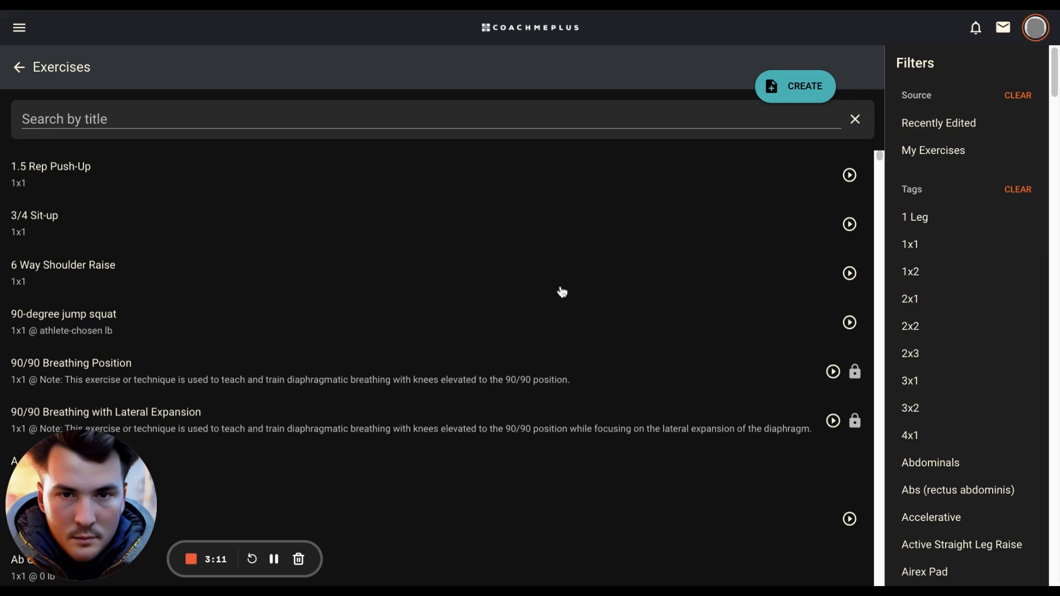